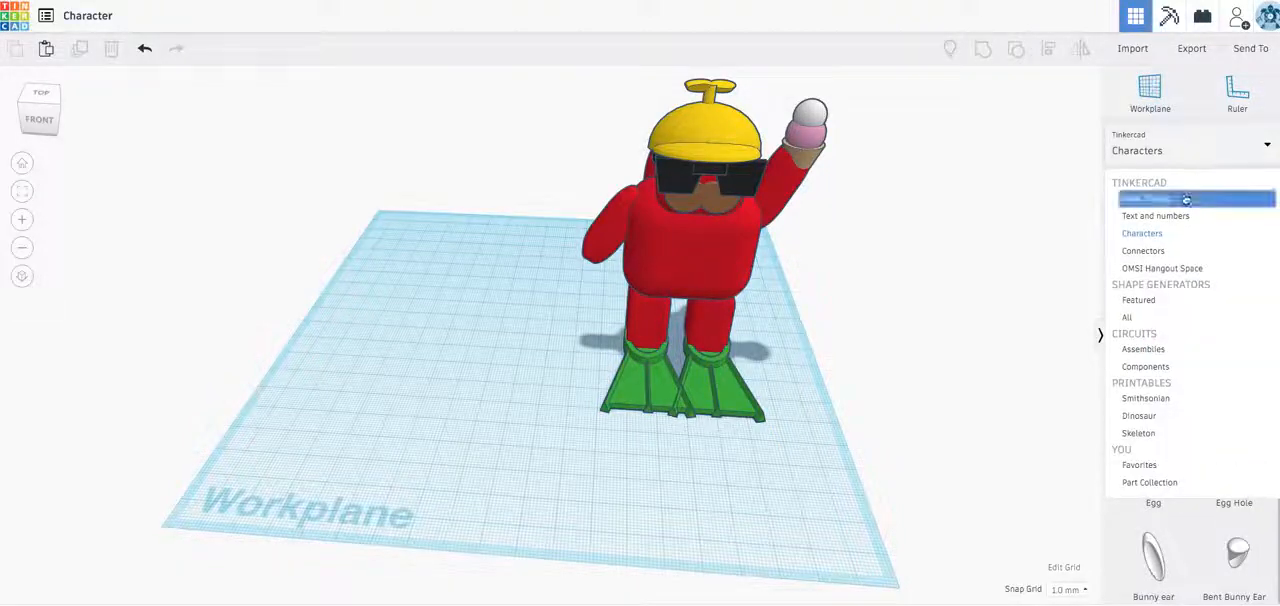
Switch the shape library to Basic Shapes, then back to the Characters collection.
{"action": "left_click", "coordinate": [1195, 198]}
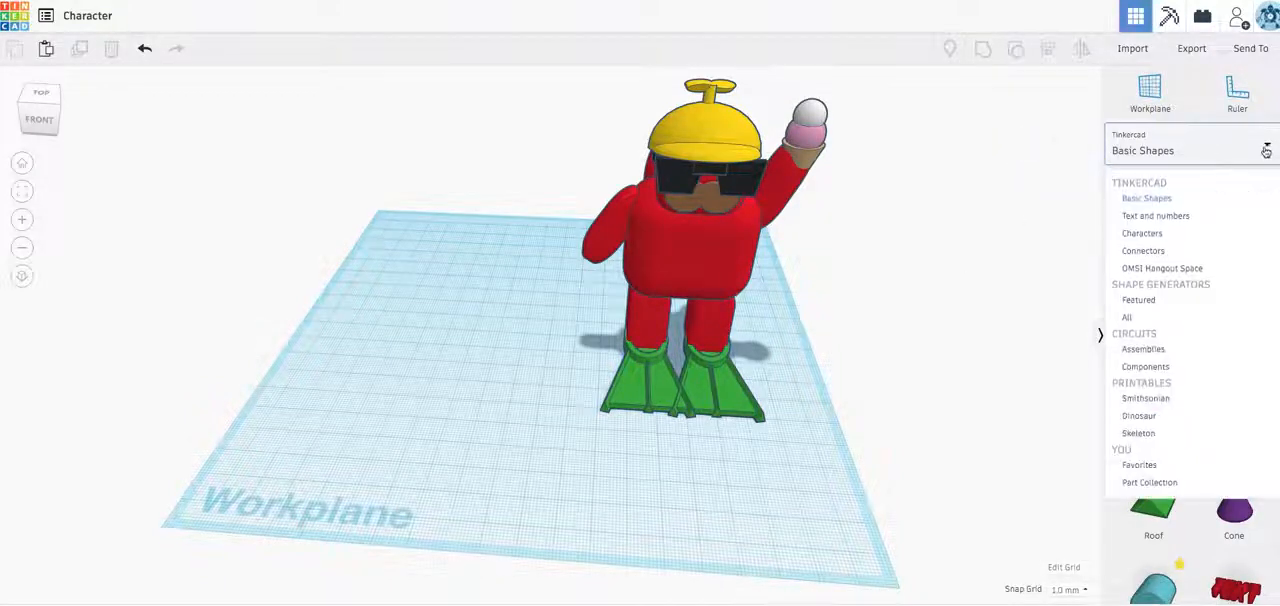
{"action": "left_click", "coordinate": [1142, 233]}
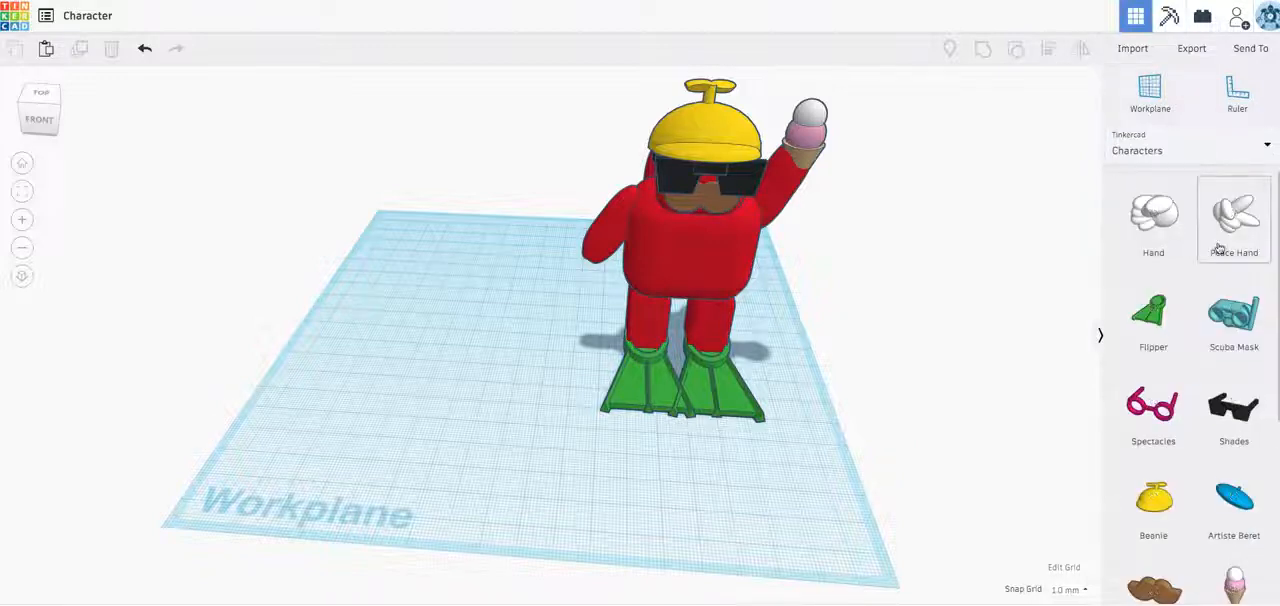
Bring the moustache from the library over to the new red Astrobot.
{"action": "scroll", "scroll_direction": "down", "scroll_amount": 3}
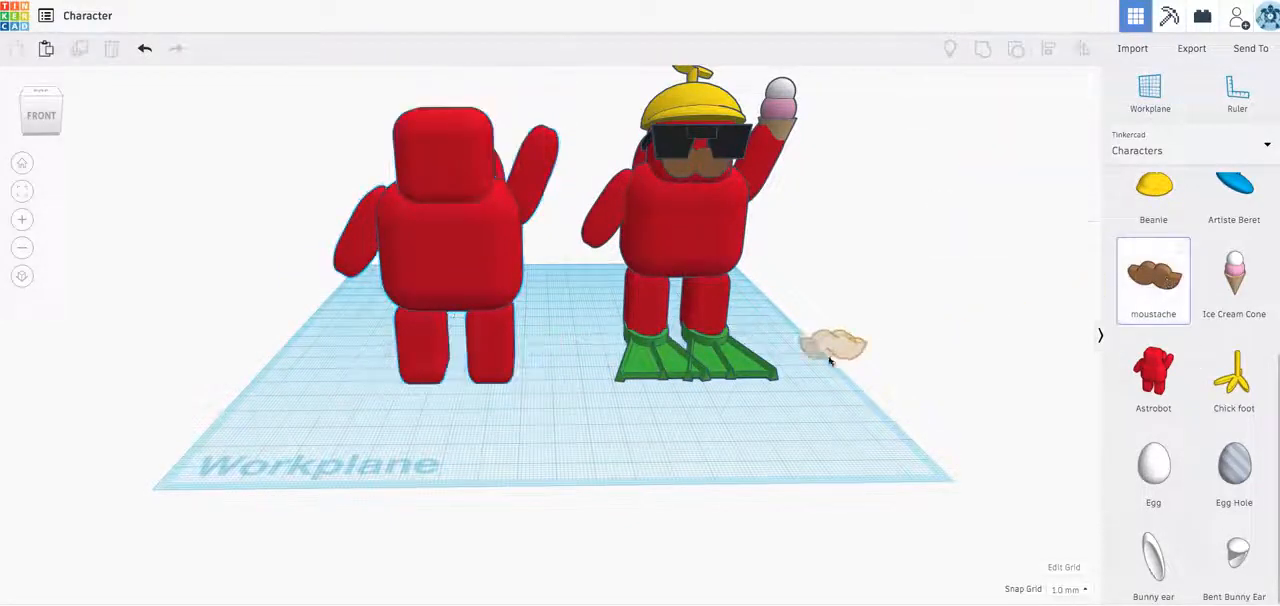
{"action": "left_click_drag", "start_coordinate": [835, 345], "coordinate": [455, 380]}
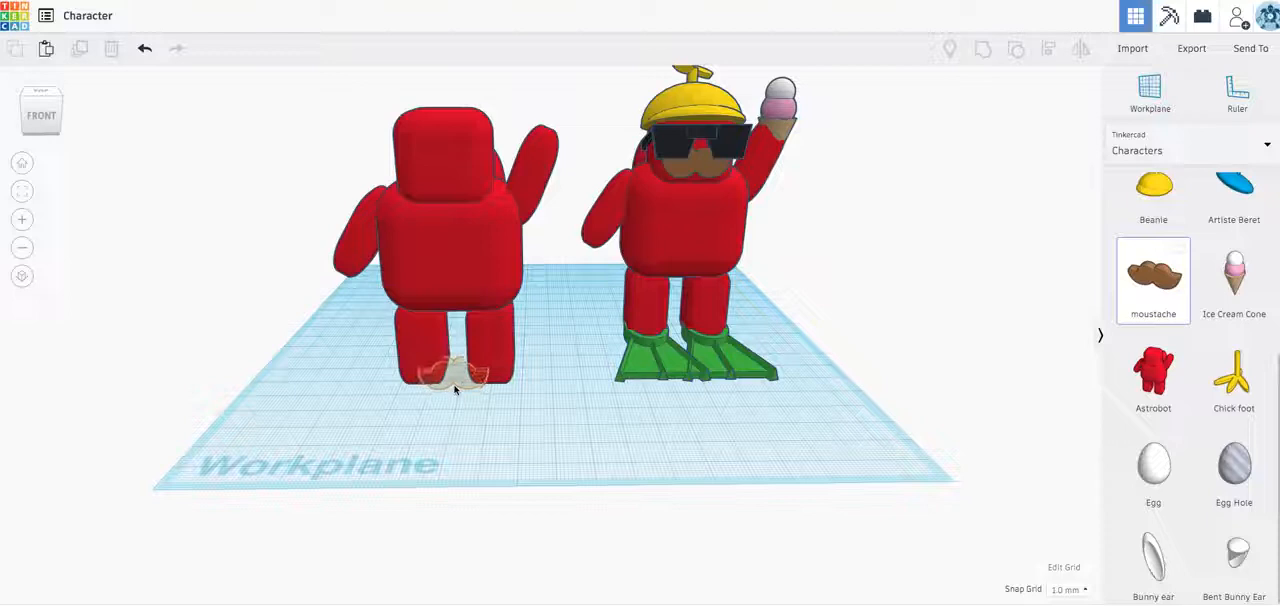
Place the moustache on the second Astrobot's face and orbit to check both characters.
{"action": "left_click", "coordinate": [455, 375]}
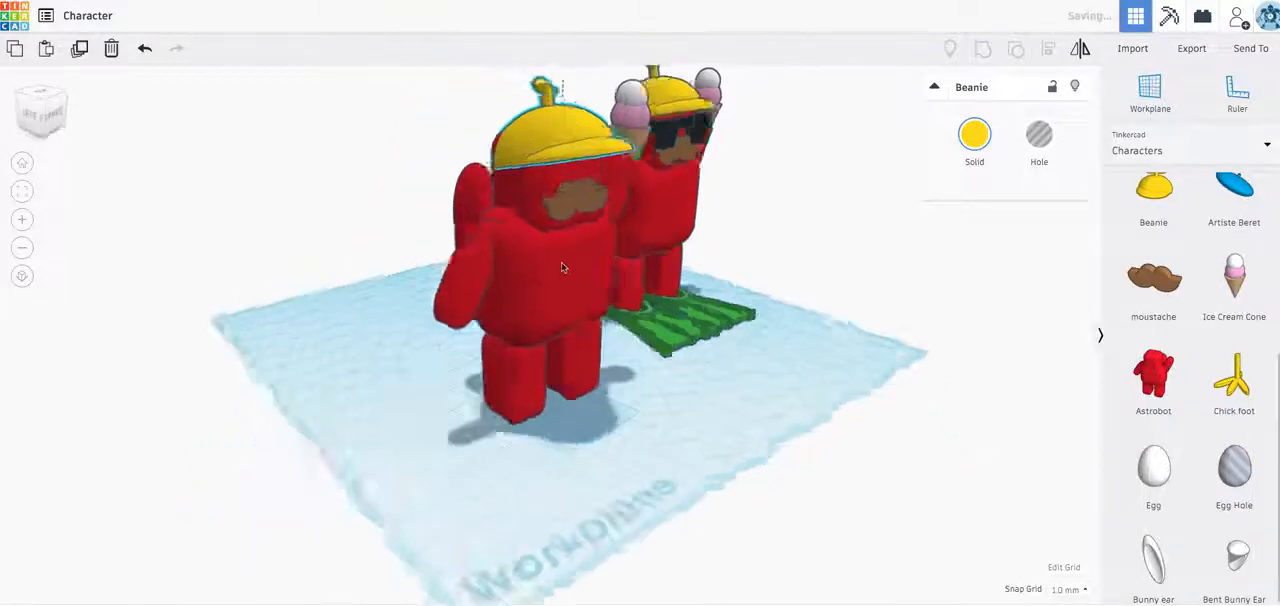
{"action": "left_click_drag", "start_coordinate": [560, 270], "coordinate": [750, 290]}
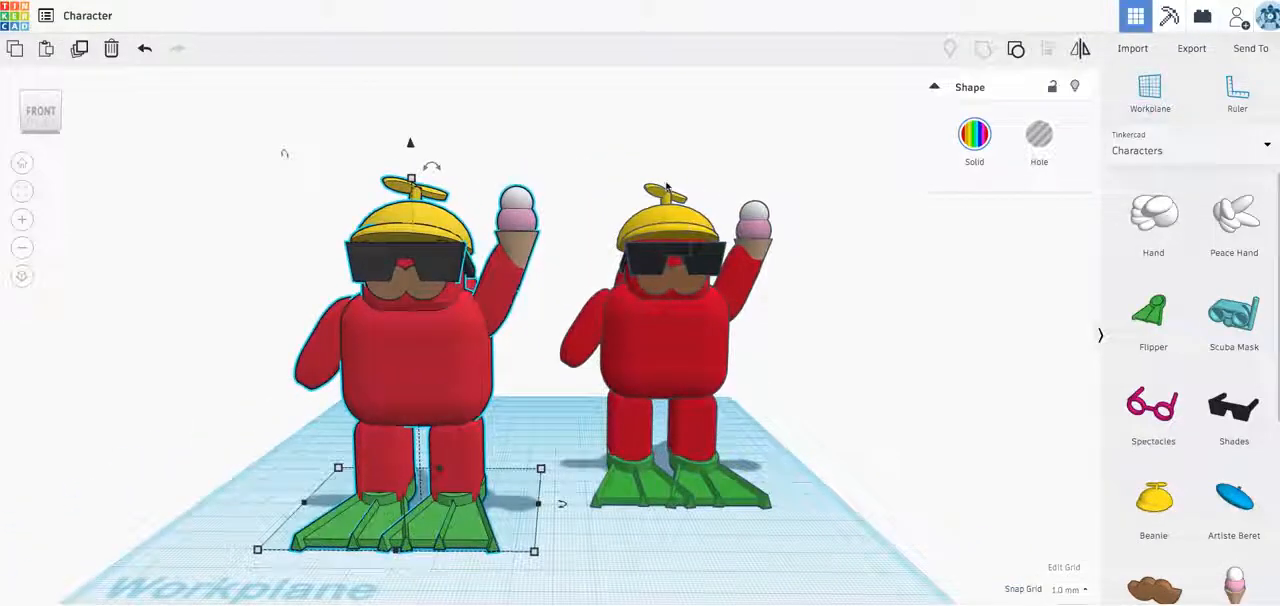
{"action": "left_click", "coordinate": [685, 365]}
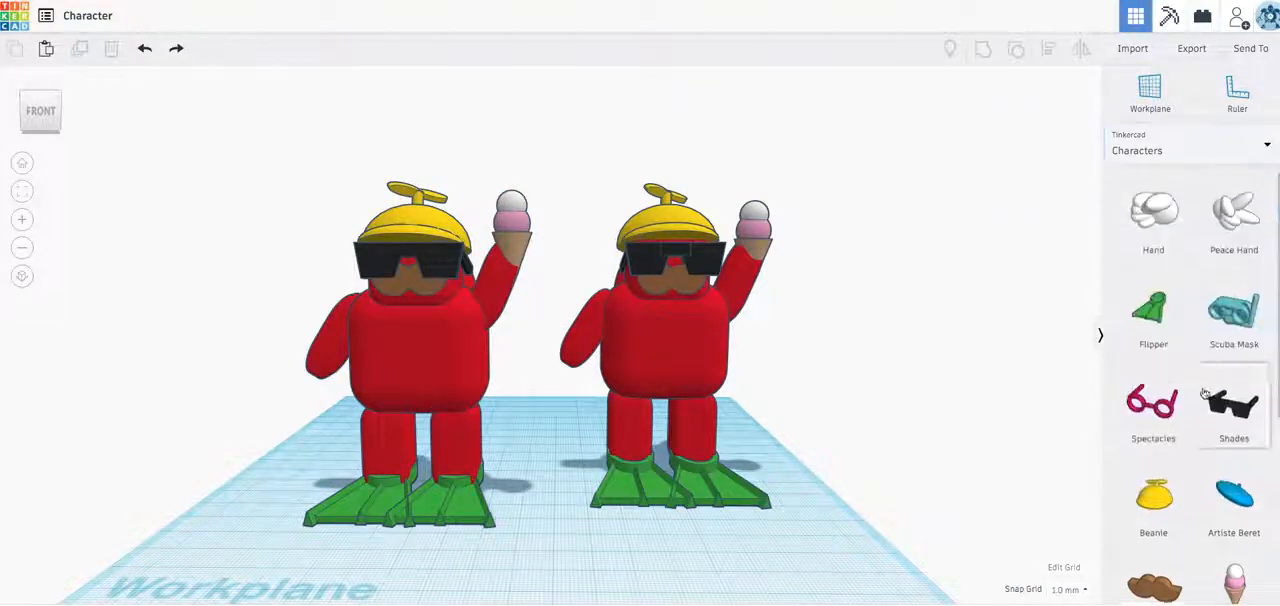
{"action": "scroll", "scroll_direction": "down", "scroll_amount": 3}
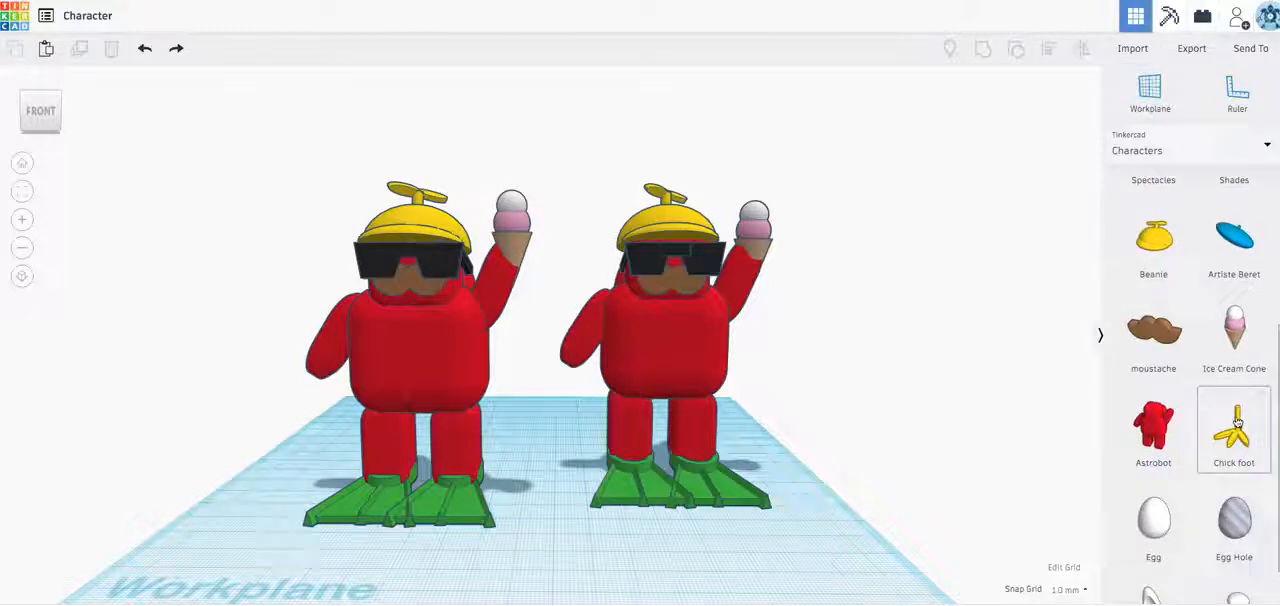
{"action": "scroll", "scroll_direction": "down", "scroll_amount": 3}
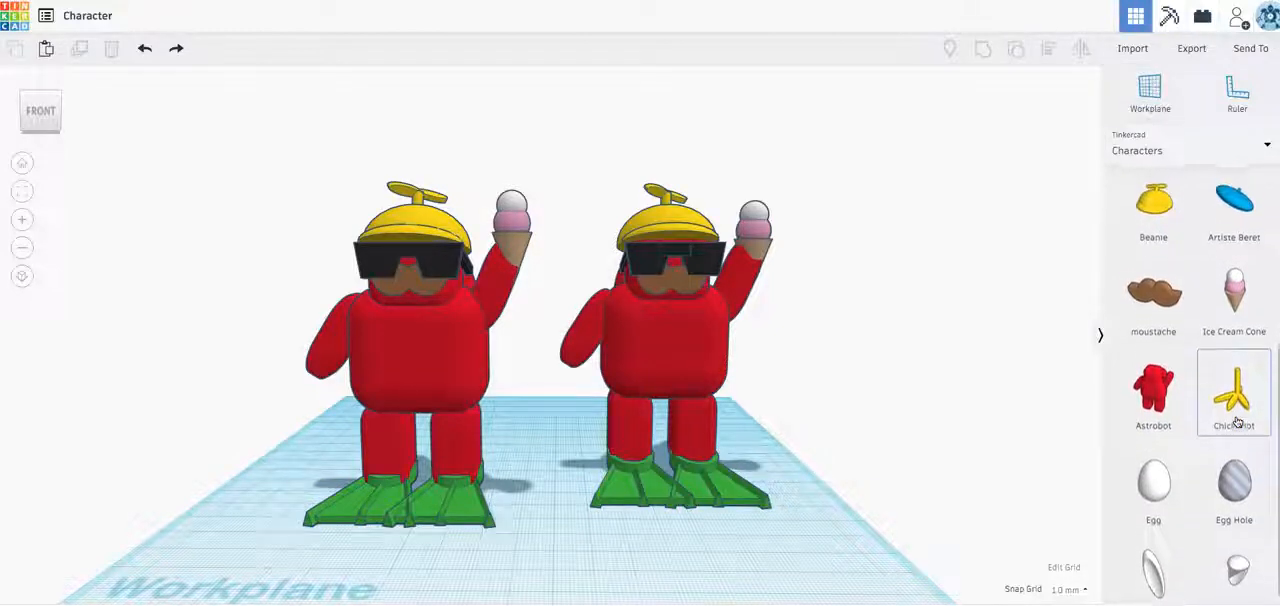